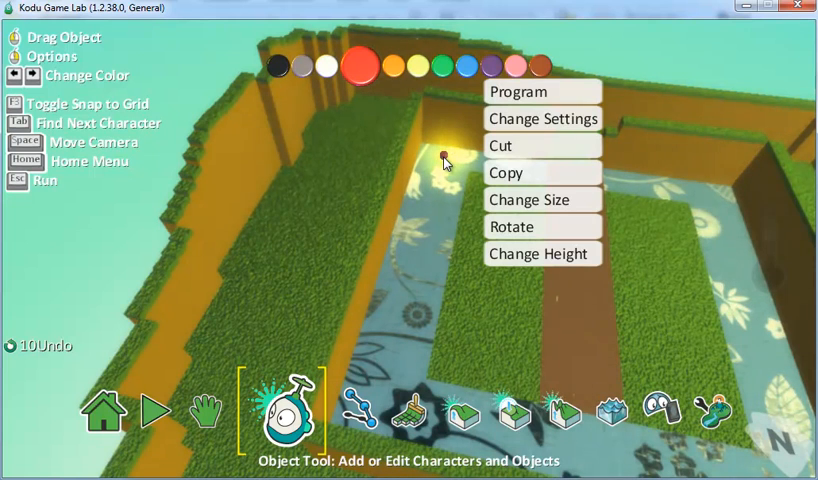
mouse_move(498, 172)
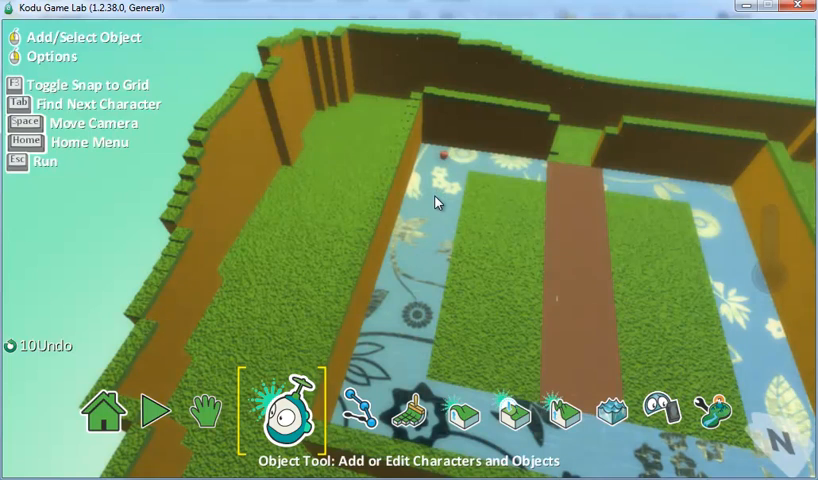
Step: Paste three more red apples at spots around the centre room's blue floor
right_click(438, 202)
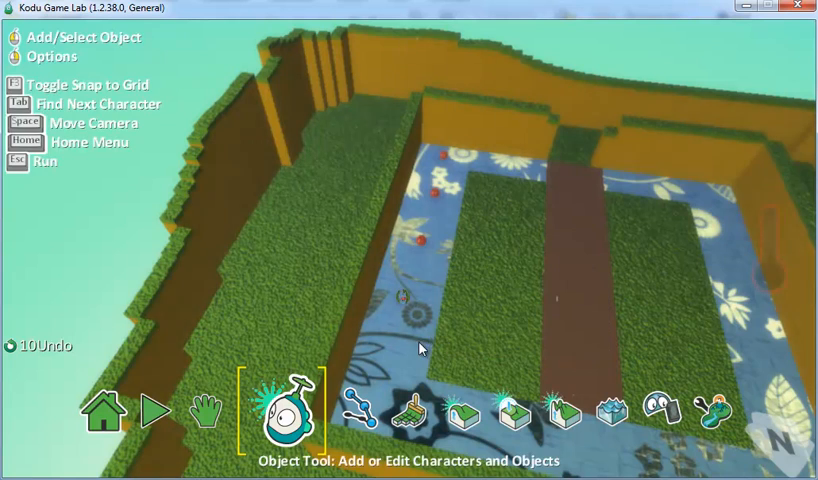
right_click(420, 348)
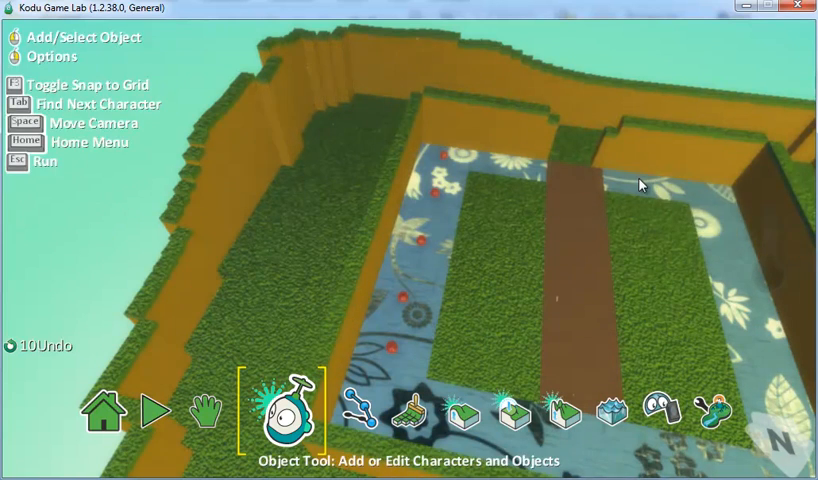
right_click(640, 184)
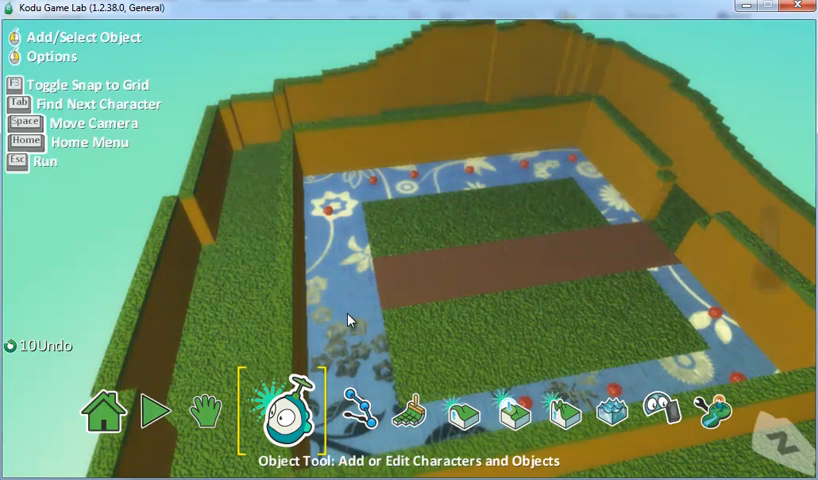
mouse_move(336, 264)
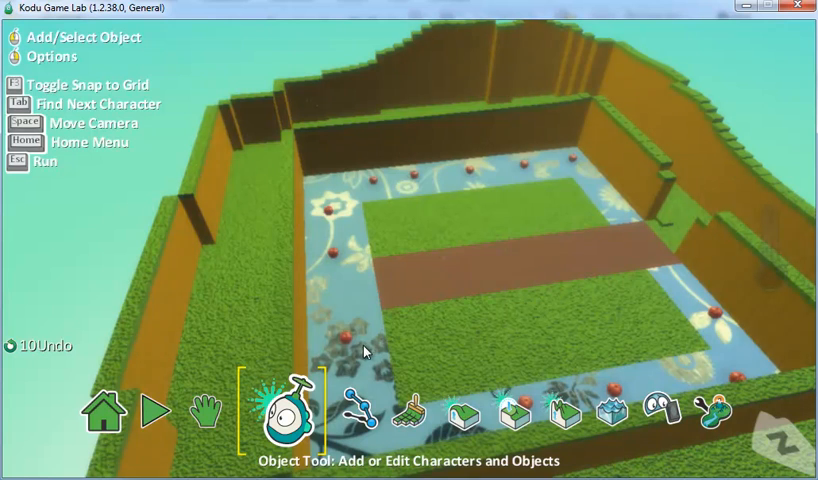
Step: View the grassy corner with Move Camera, then return to the Object Tool
click(226, 412)
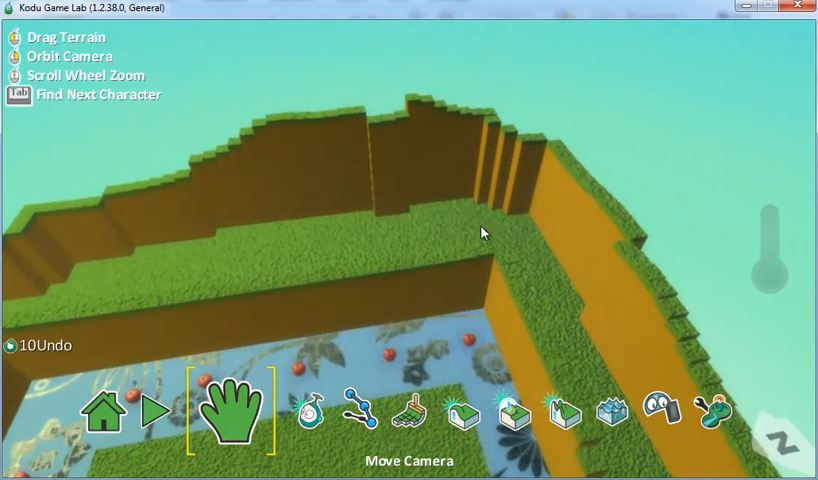
click(288, 416)
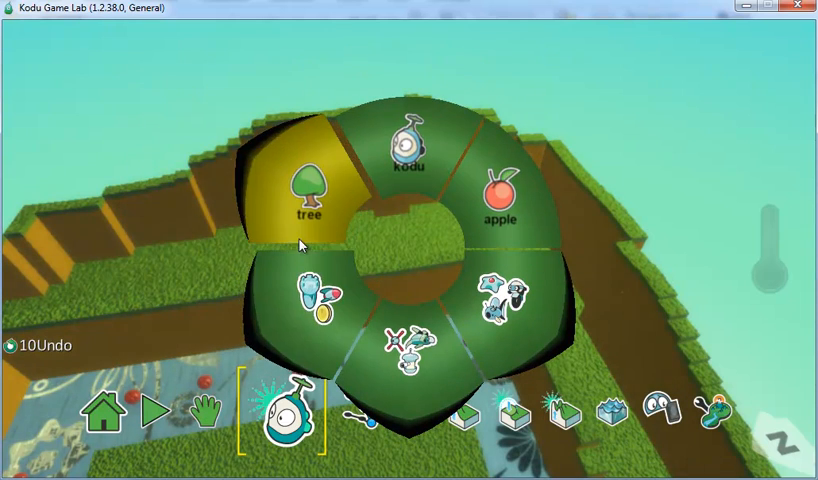
Step: Place a tree from the pie menu and add a second tree on nearby grass
click(310, 196)
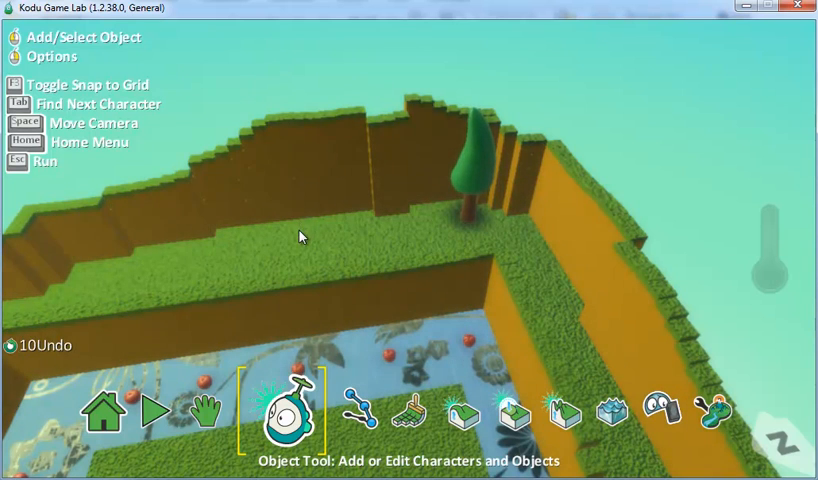
click(220, 420)
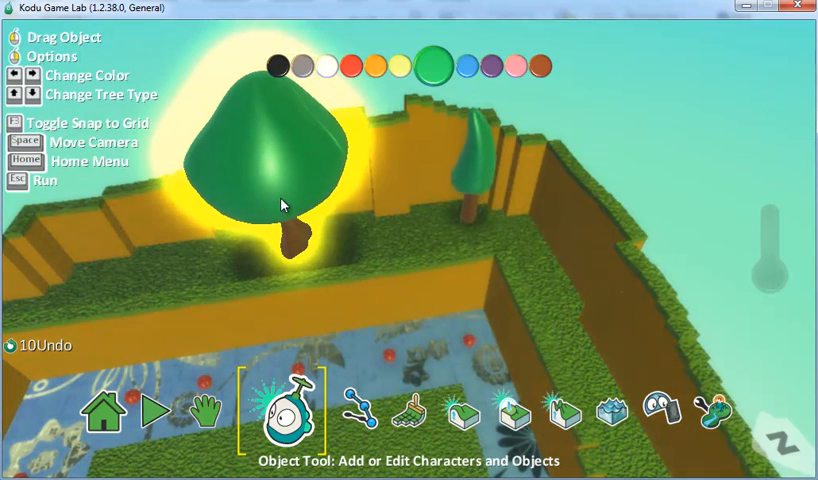
Step: Choose Change Size on the new tree to show its size slider at 1.0
right_click(284, 204)
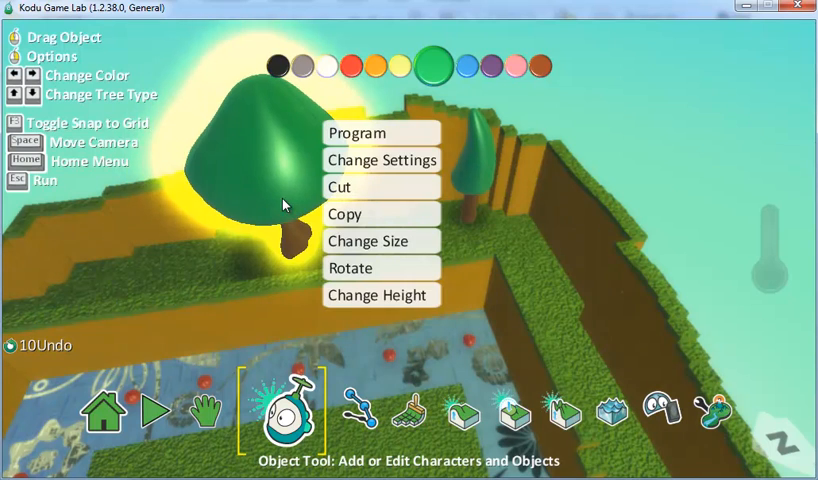
click(378, 240)
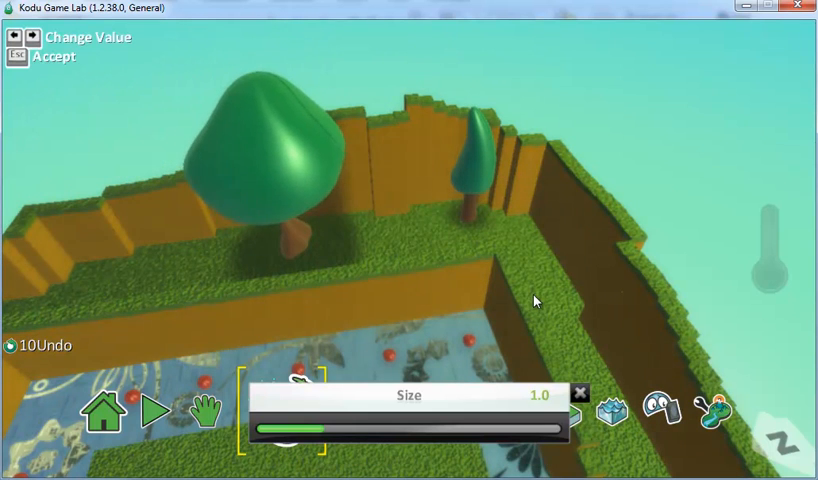